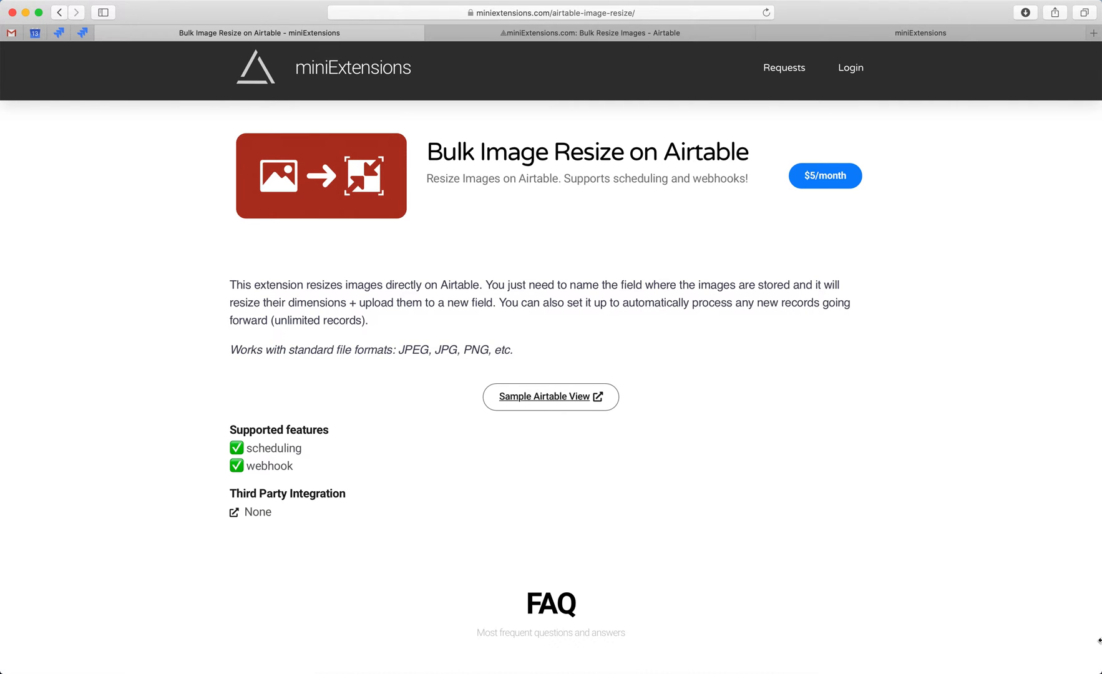
{"action": "mouse_move", "coordinate": [502, 20]}
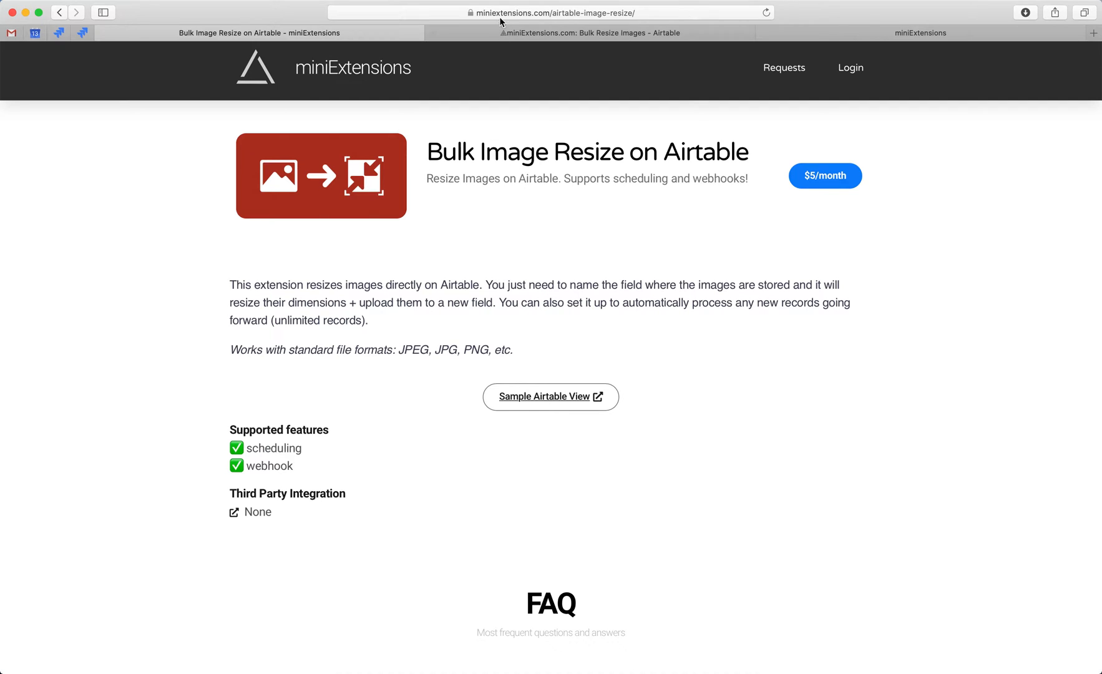
{"action": "mouse_move", "coordinate": [555, 49]}
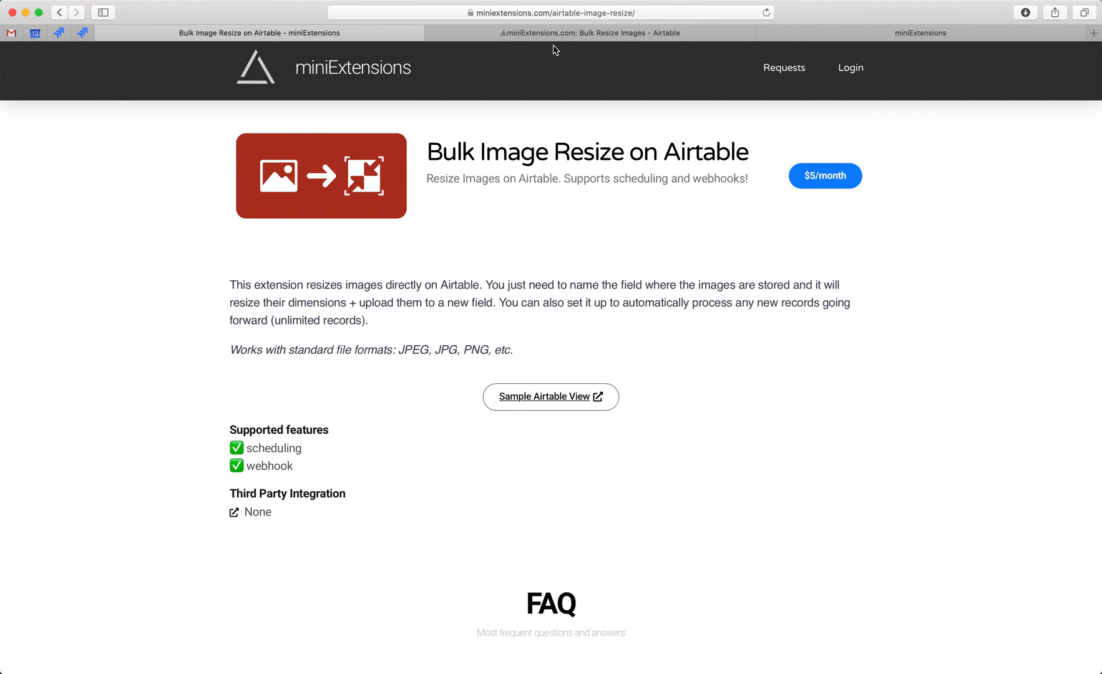
Step: Show the Bulk Resize Images table in Grid view from the Airtable browser tab
{"action": "left_click", "coordinate": [590, 33]}
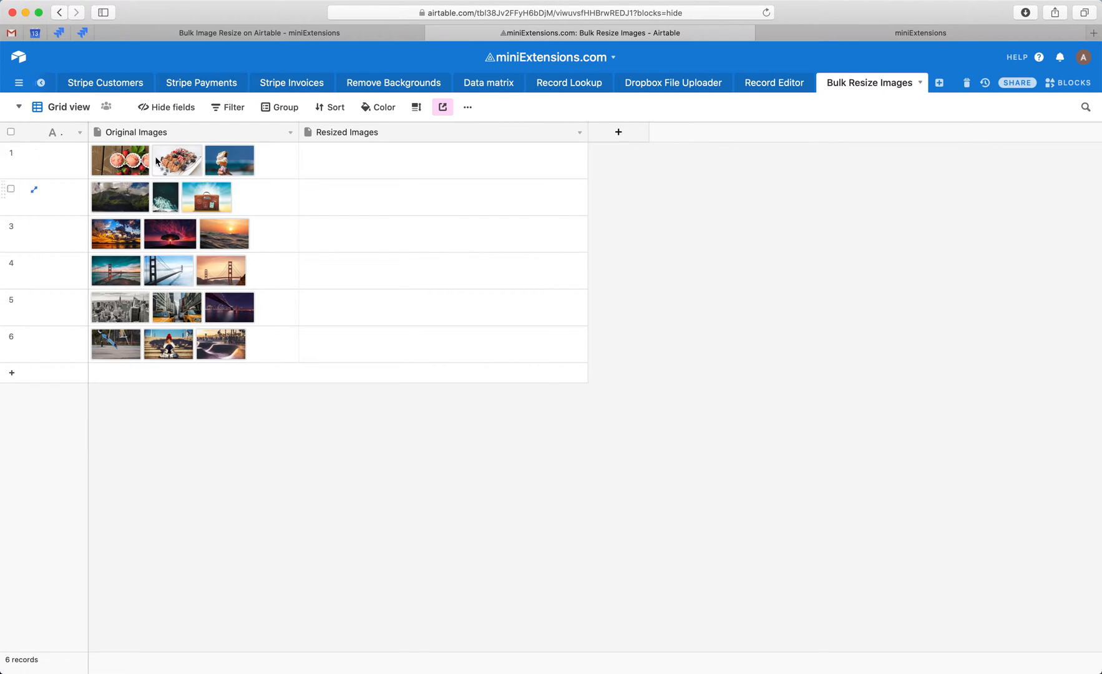
{"action": "mouse_move", "coordinate": [189, 316]}
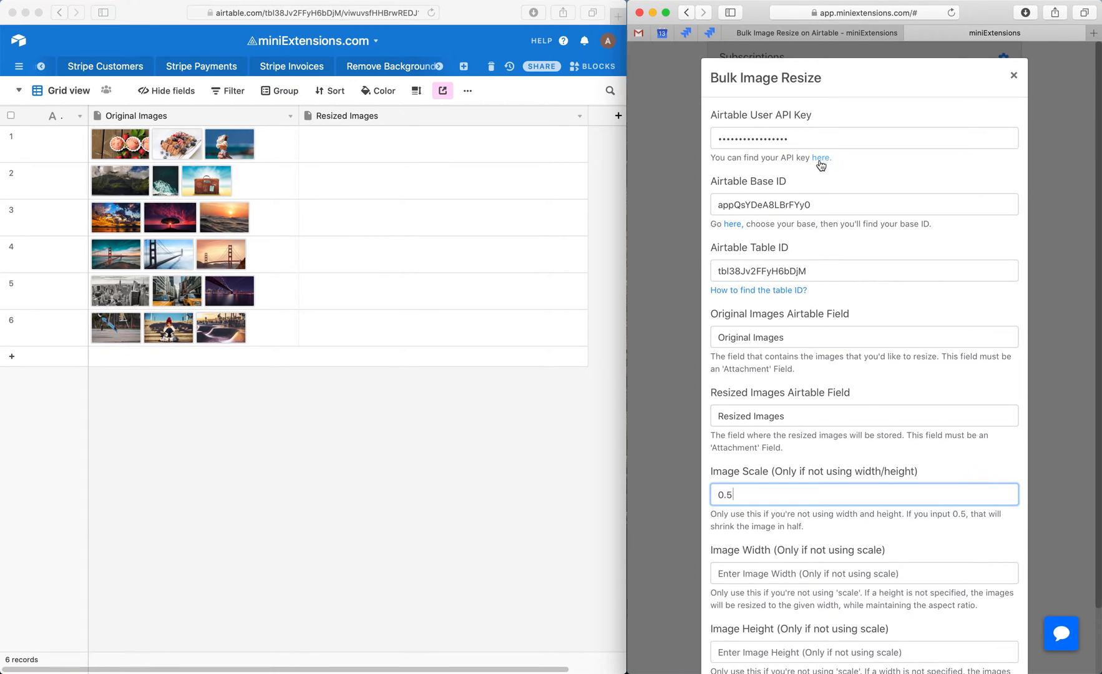
{"action": "mouse_move", "coordinate": [740, 236]}
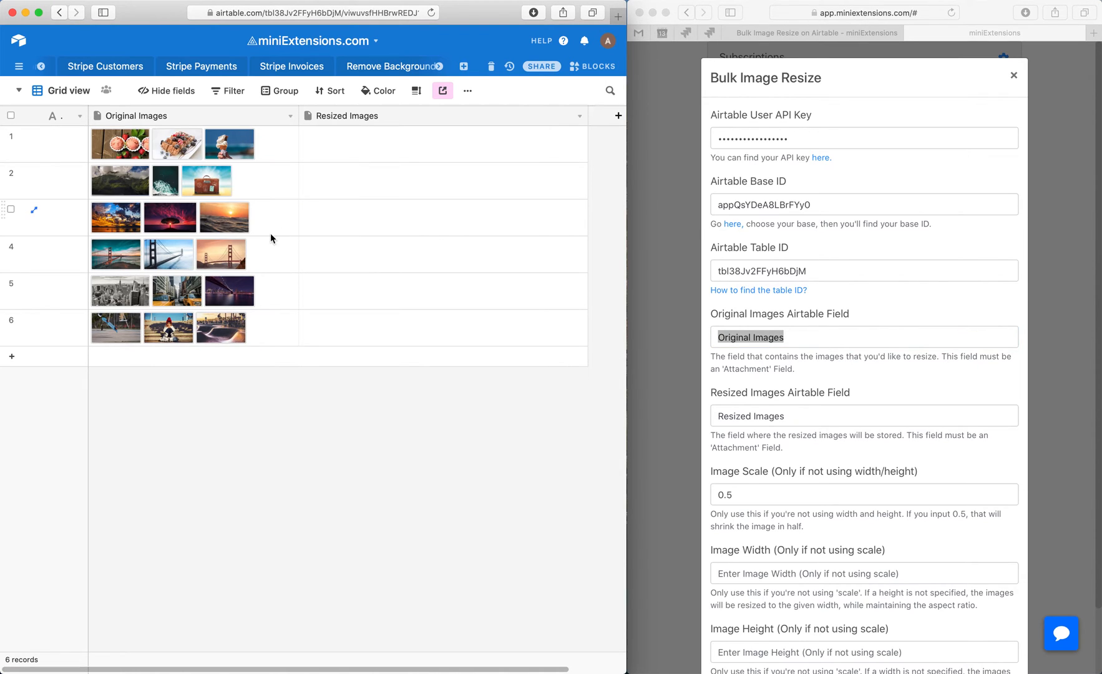
Step: Select the Original Images and Resized Images field names to fill into the resize form
{"action": "double_click", "coordinate": [769, 416]}
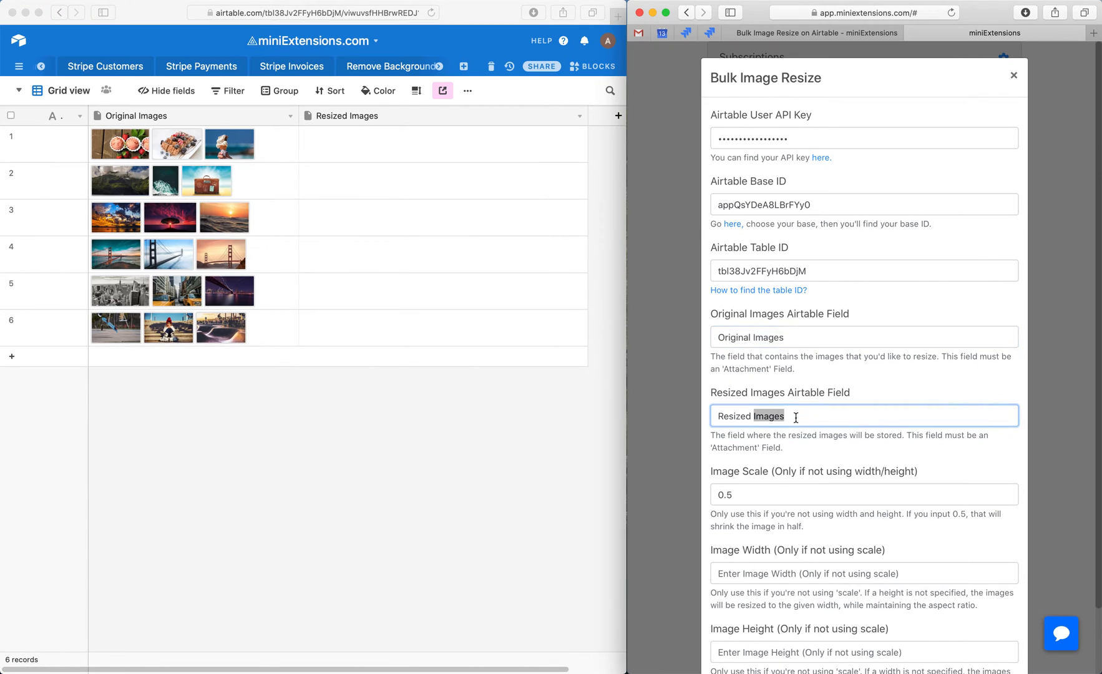
{"action": "double_click", "coordinate": [769, 415]}
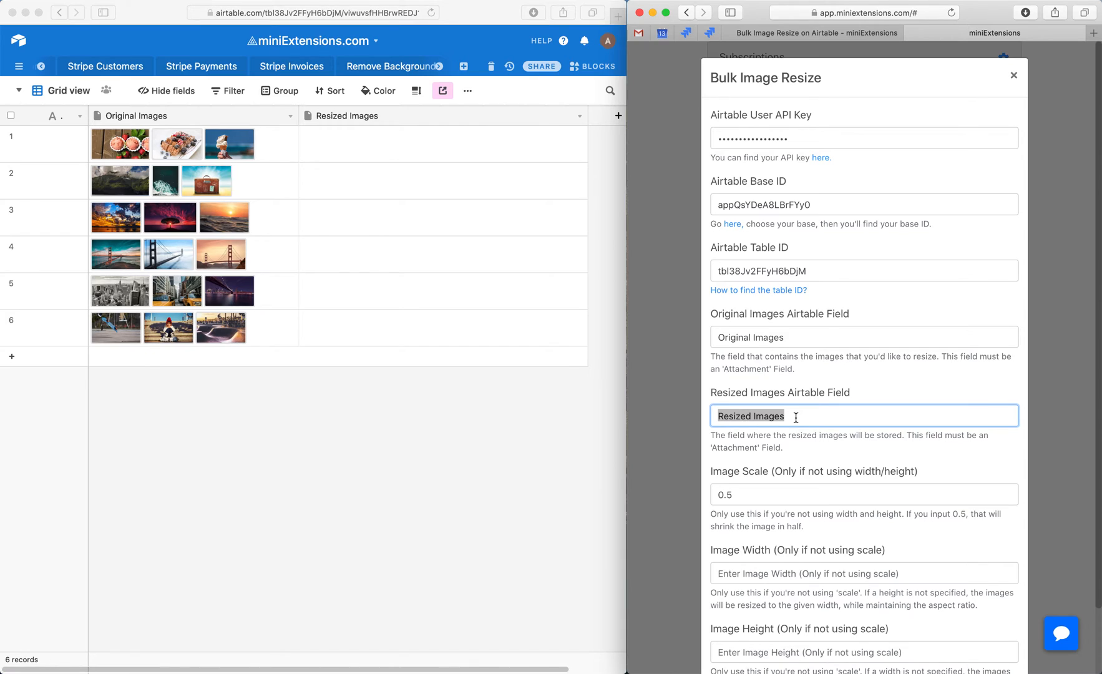
{"action": "double_click", "coordinate": [347, 115]}
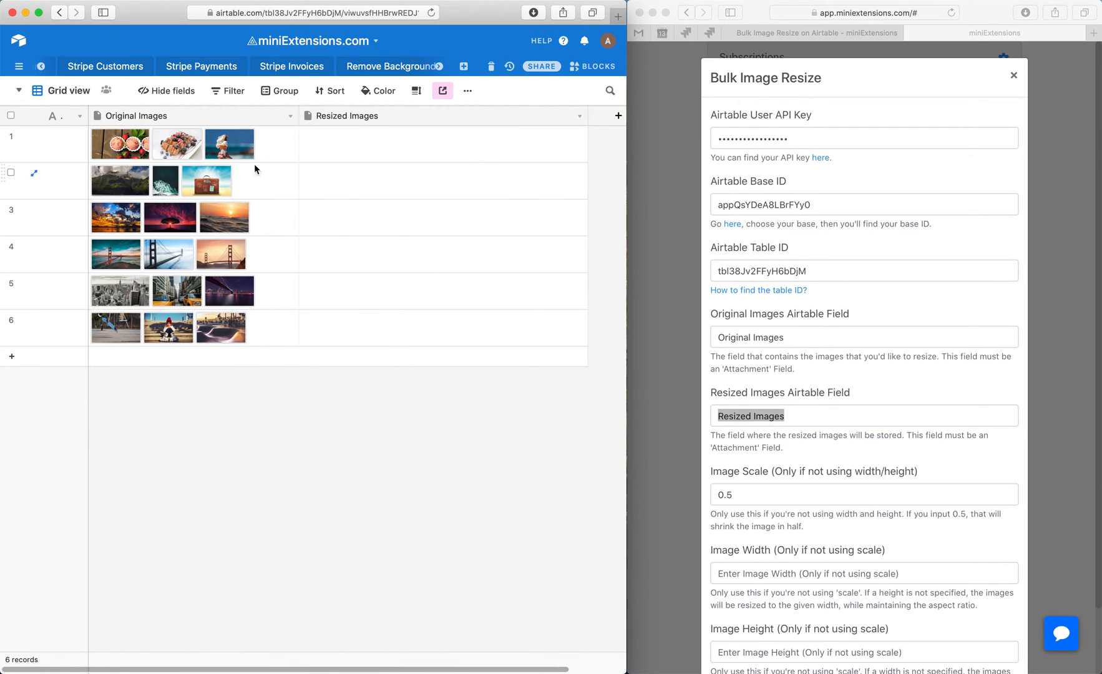
Step: Run the half-scale resize into Resized Images and preview one resized attachment in Airtable
{"action": "scroll", "scroll_direction": "down", "scroll_amount": 3}
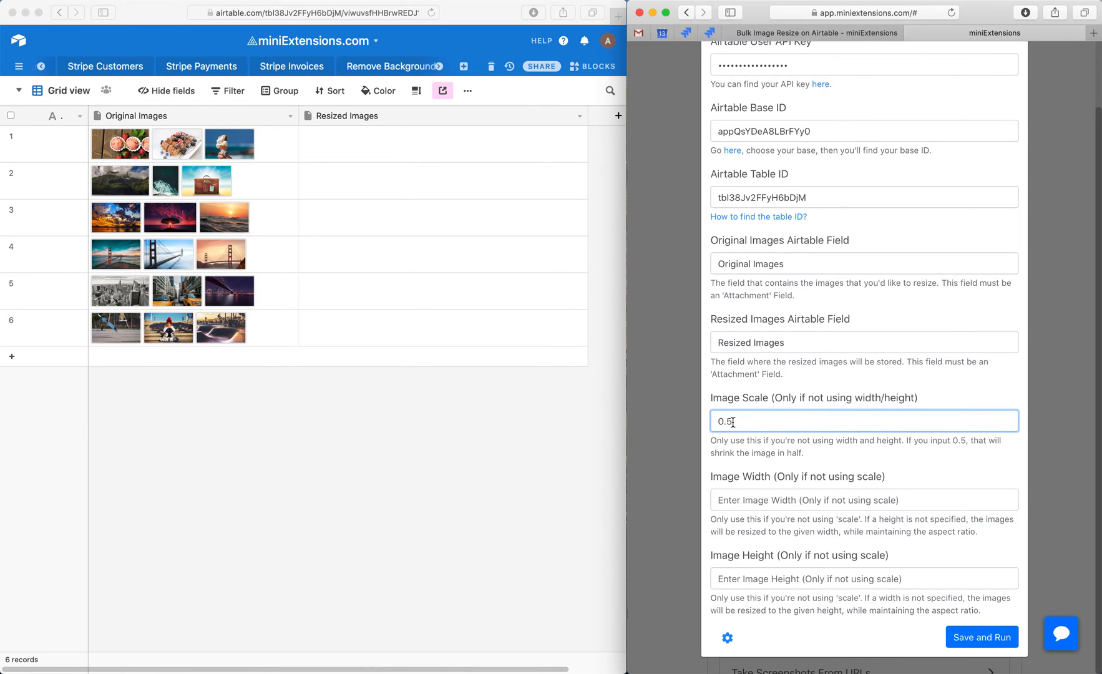
{"action": "left_click", "coordinate": [982, 636]}
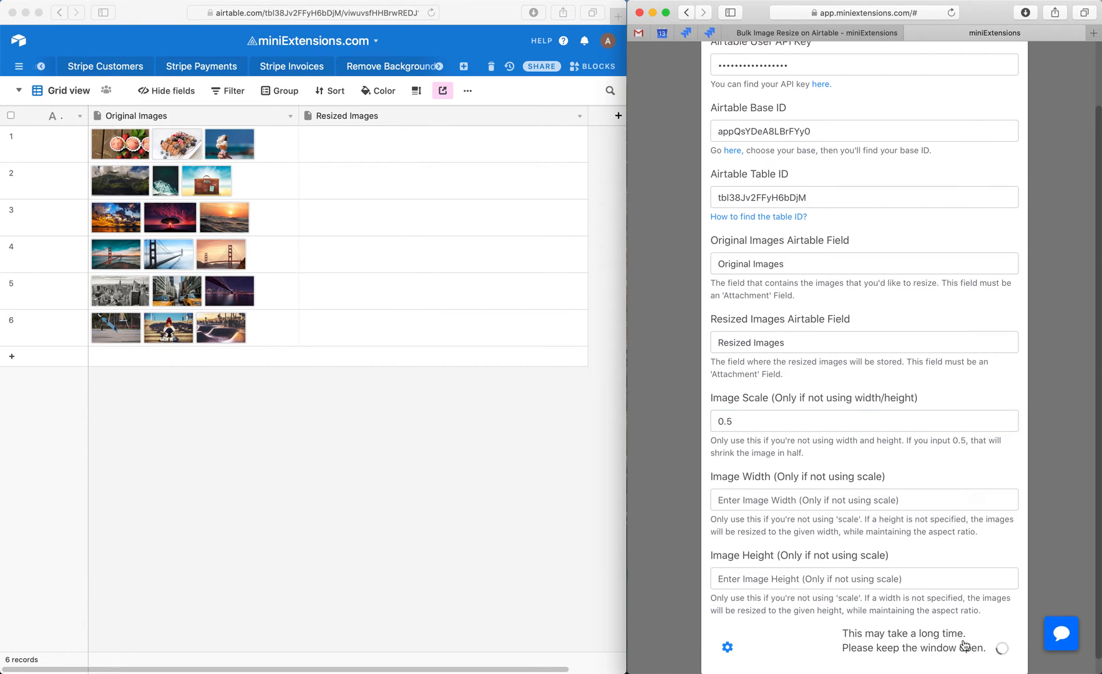
{"action": "scroll", "scroll_direction": "down", "scroll_amount": 3}
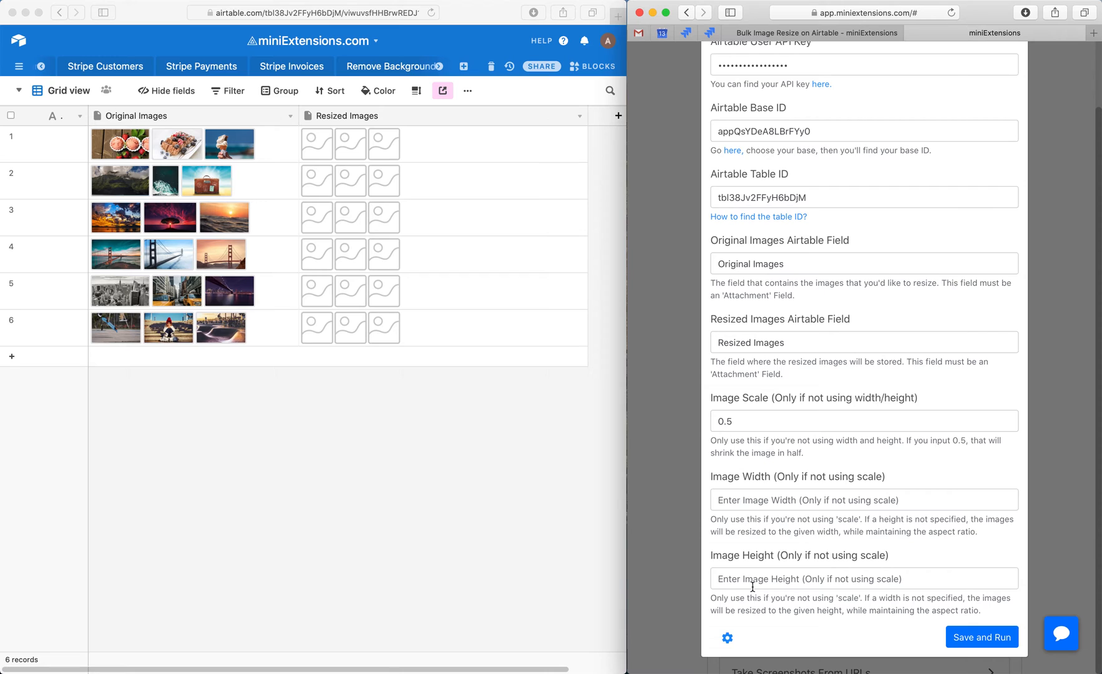
{"action": "left_click", "coordinate": [983, 637]}
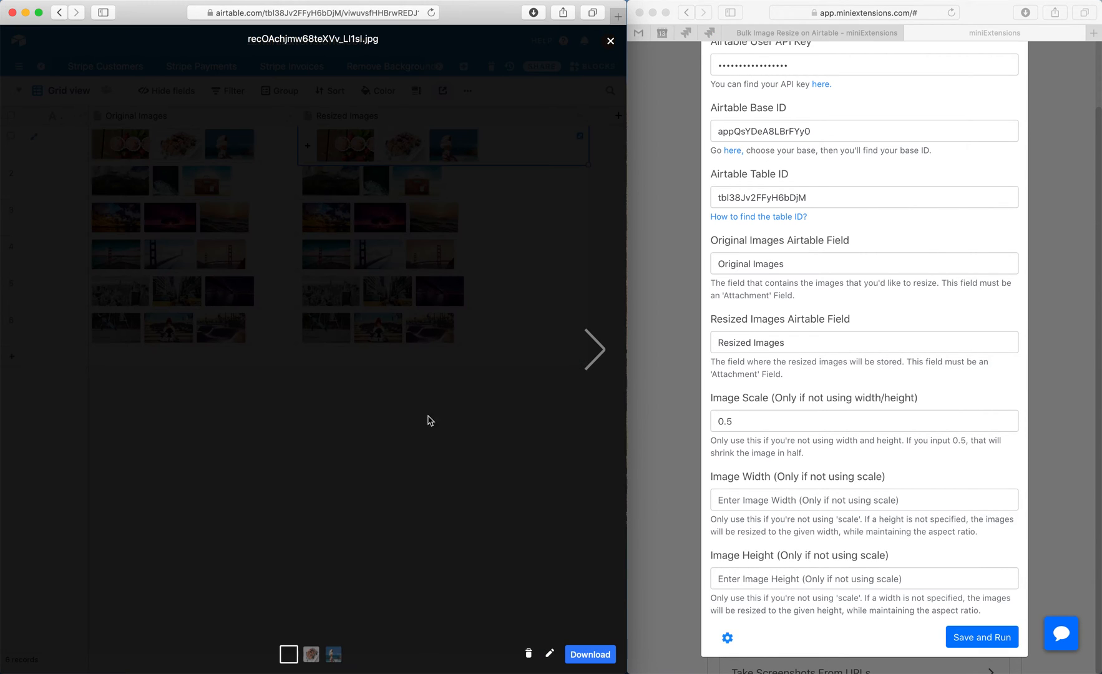
{"action": "left_click", "coordinate": [609, 40]}
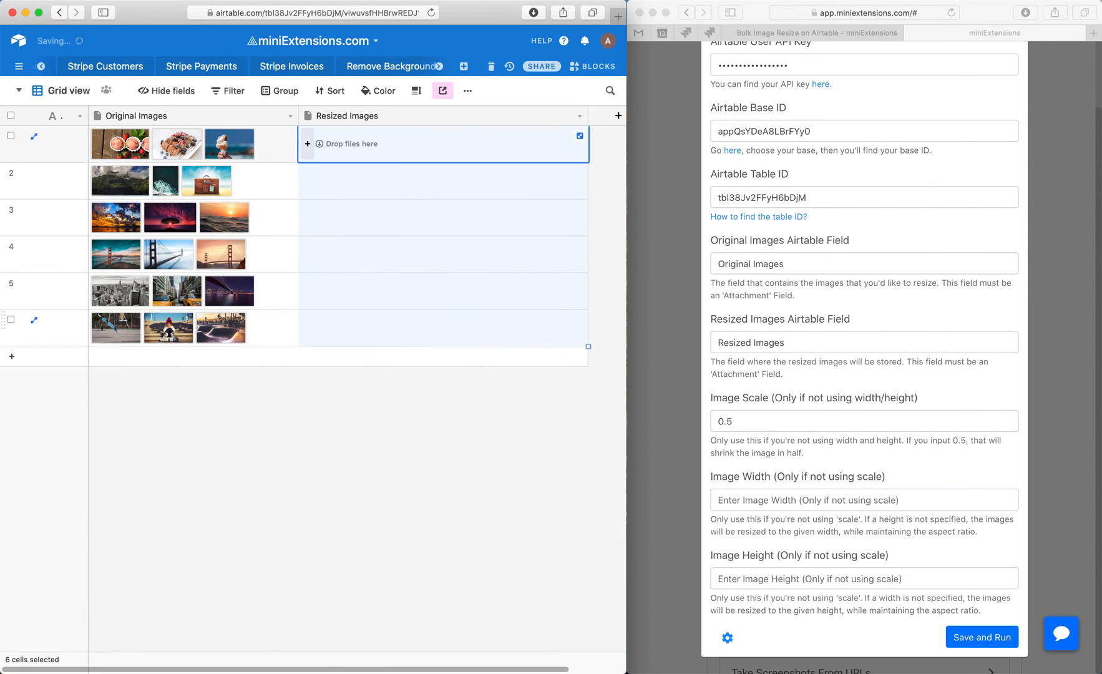
Step: Replace the 0.5 scale with an Image Width of 200 and rerun the resize
{"action": "left_click", "coordinate": [751, 420]}
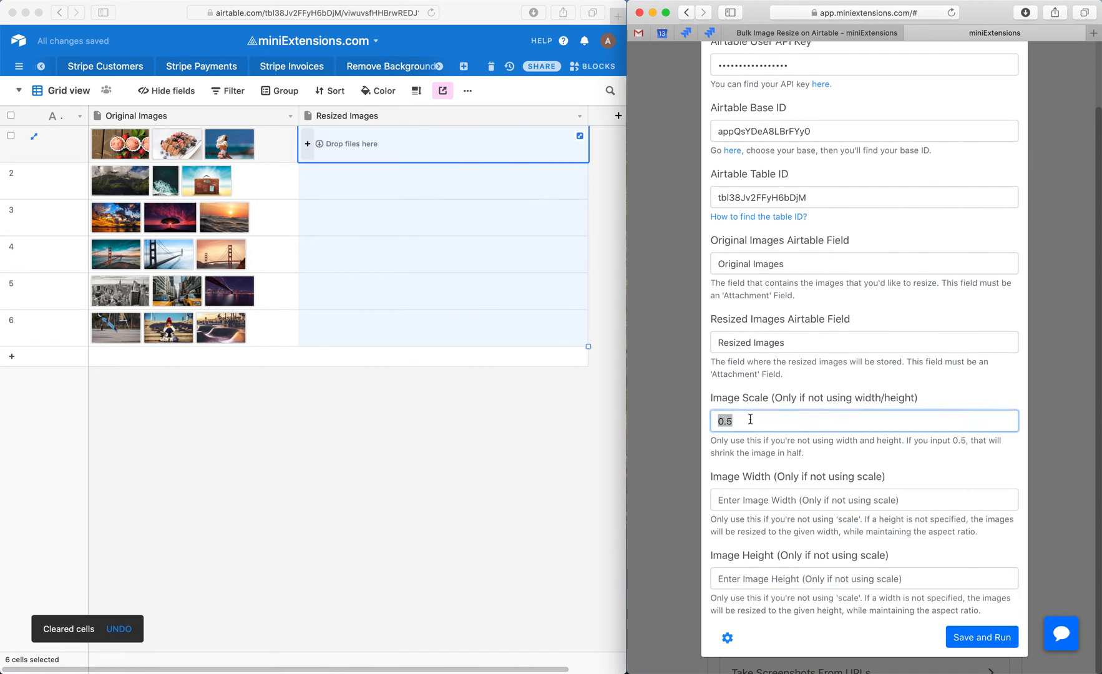
{"action": "left_click", "coordinate": [864, 499]}
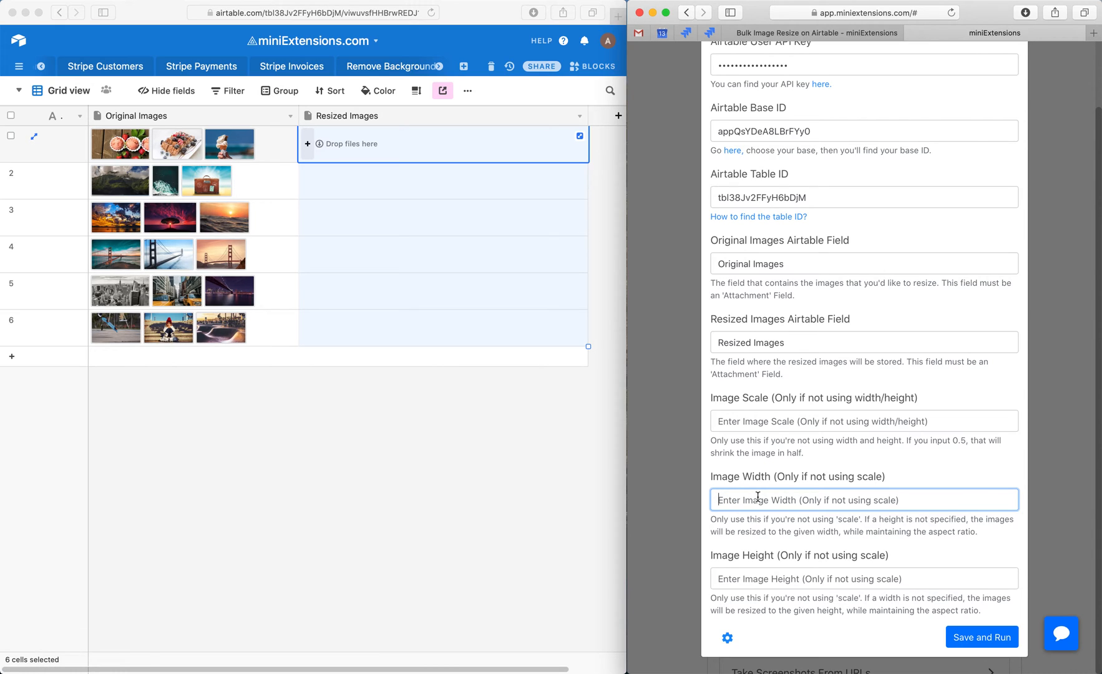
{"action": "type", "text": "2"}
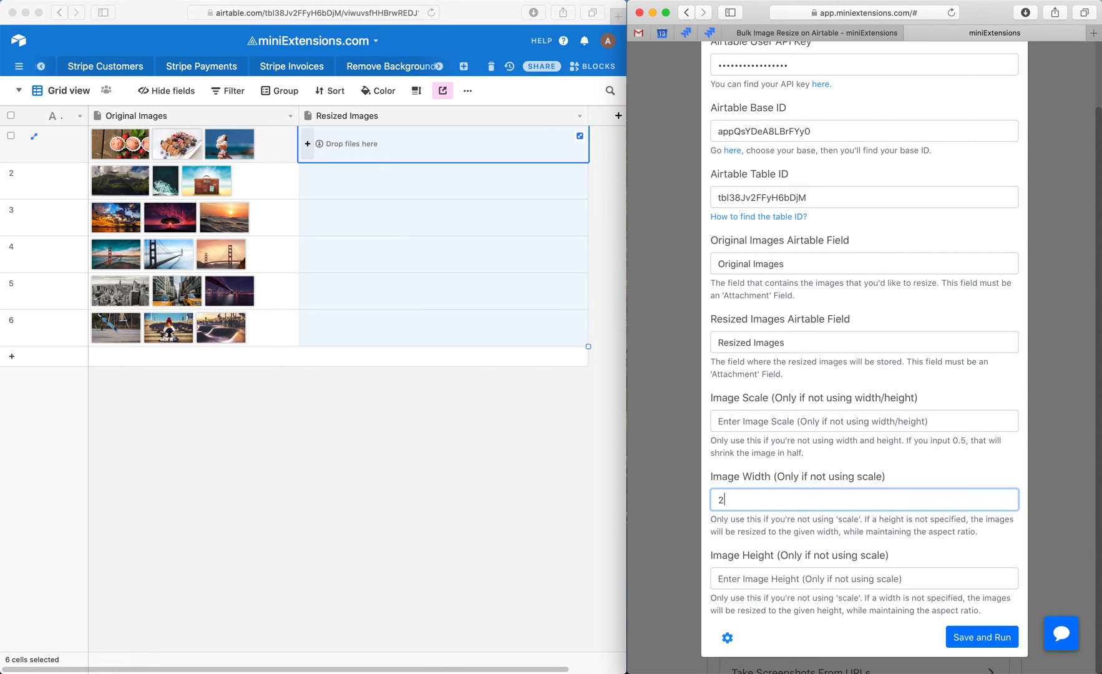
{"action": "left_click", "coordinate": [983, 637]}
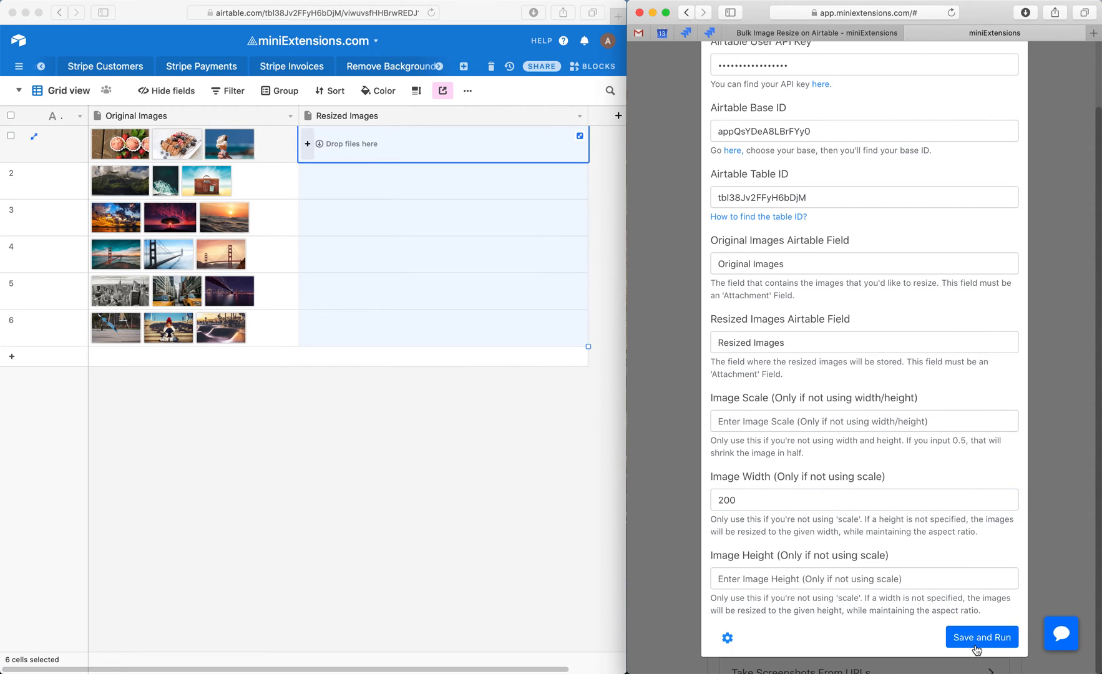
{"action": "left_click", "coordinate": [982, 637]}
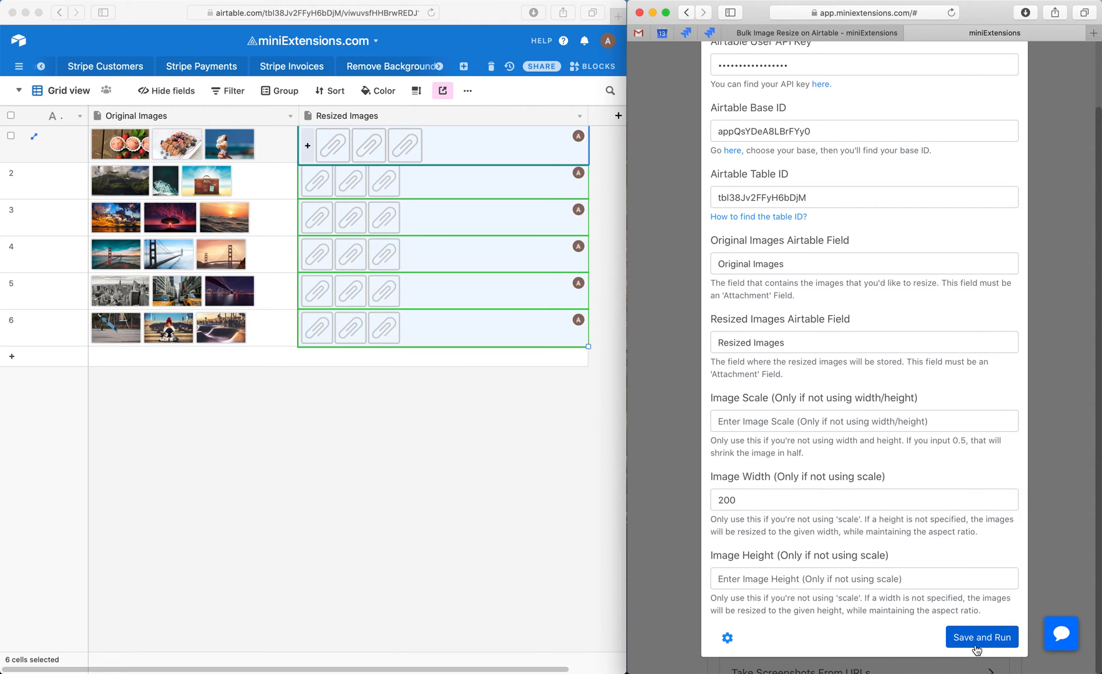
{"action": "left_click", "coordinate": [982, 637]}
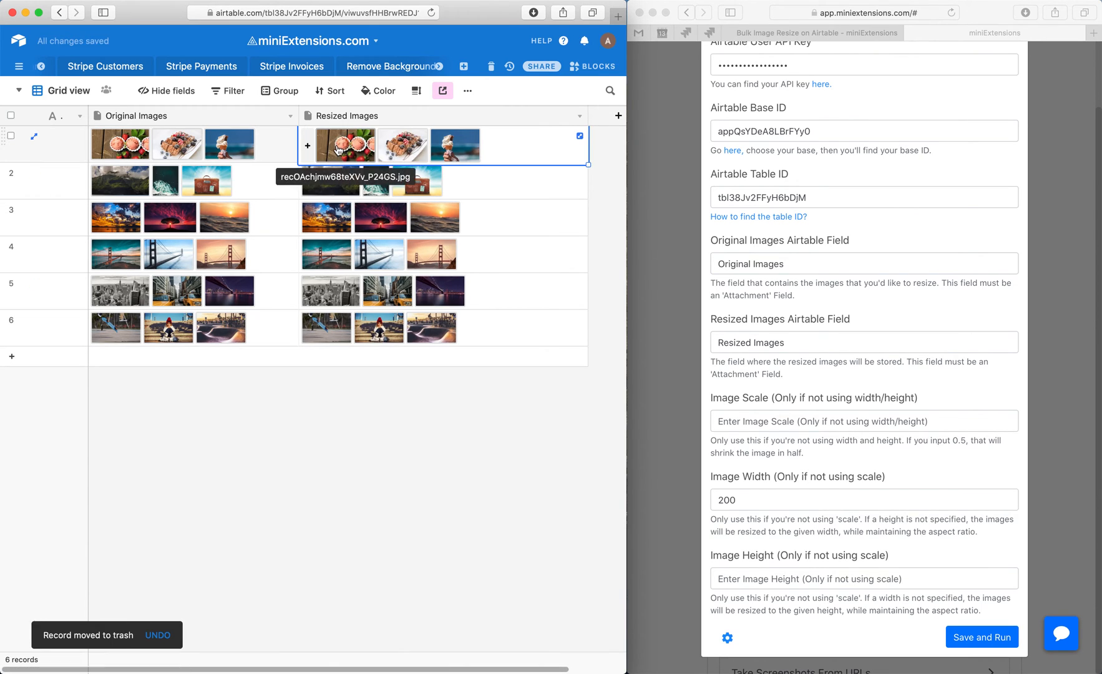
{"action": "left_click", "coordinate": [345, 145]}
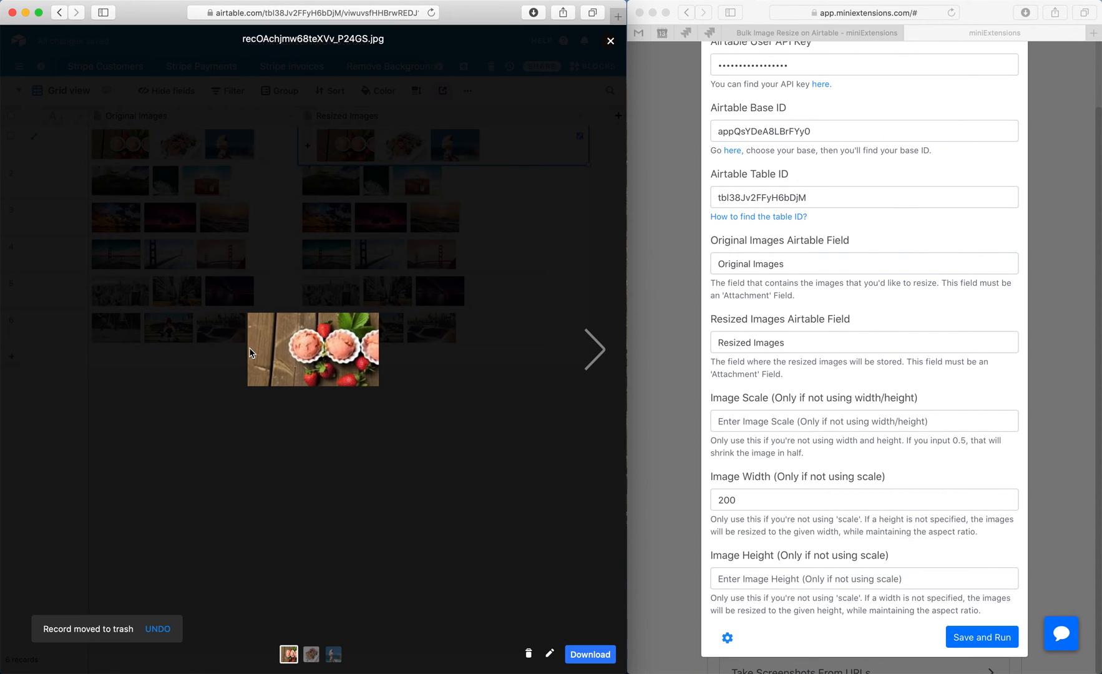
{"action": "mouse_move", "coordinate": [309, 338]}
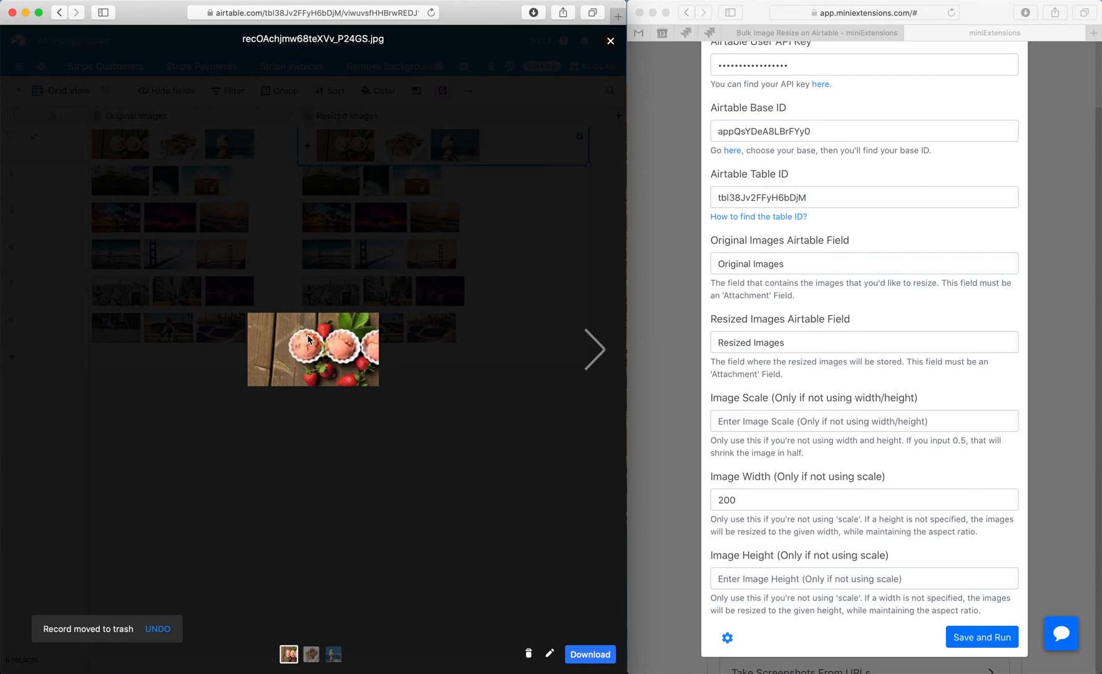
{"action": "mouse_move", "coordinate": [314, 366]}
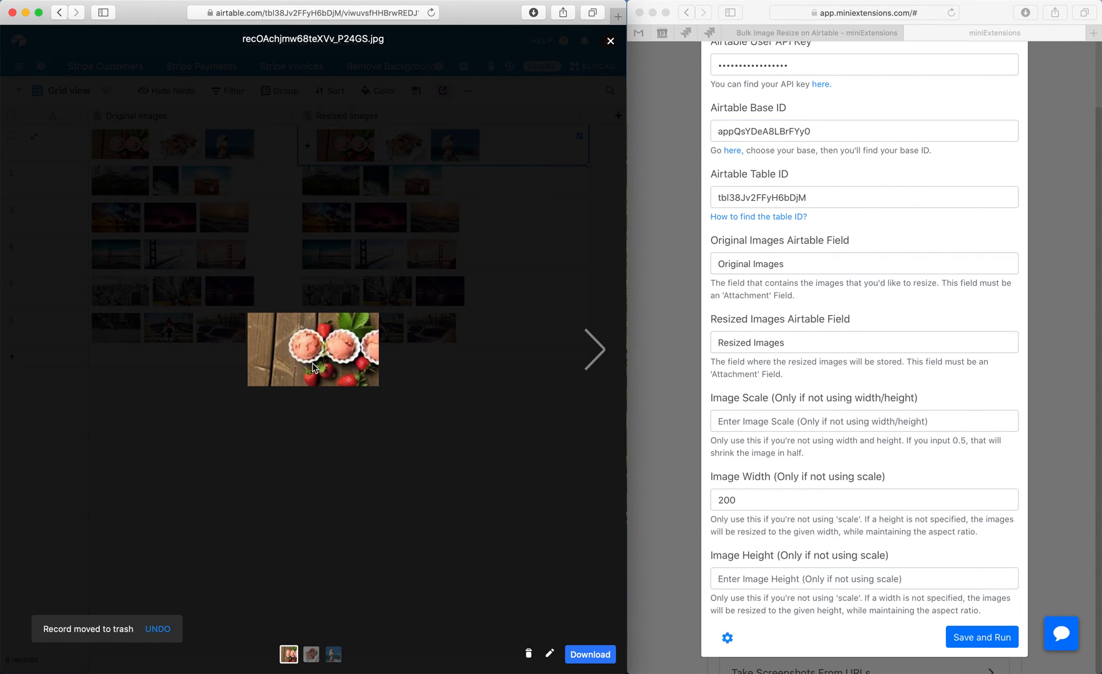
{"action": "left_click", "coordinate": [611, 40]}
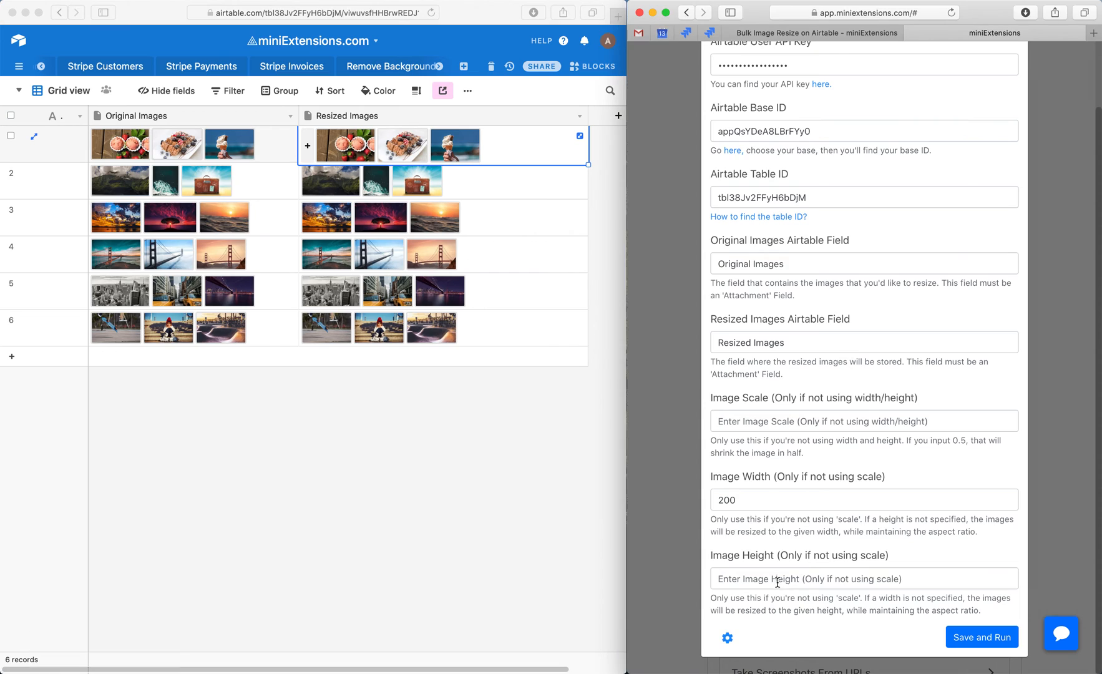
Step: Set Image Height to 200, rerun the resize at 200×200, and preview a result
{"action": "type", "text": "200"}
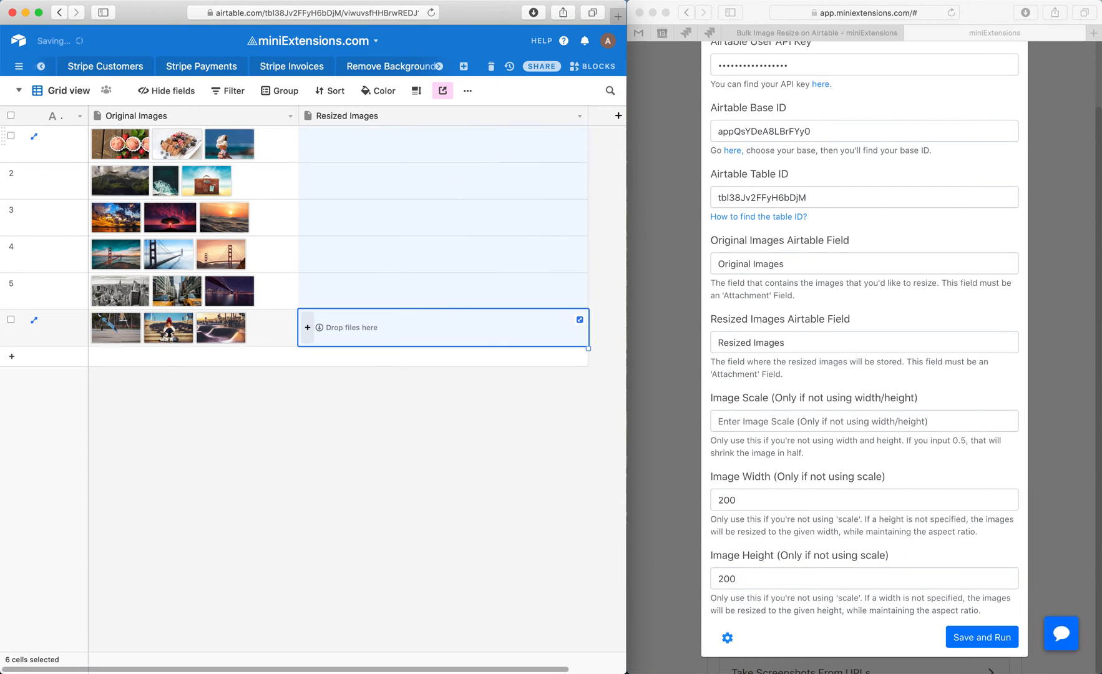
{"action": "left_click", "coordinate": [982, 637]}
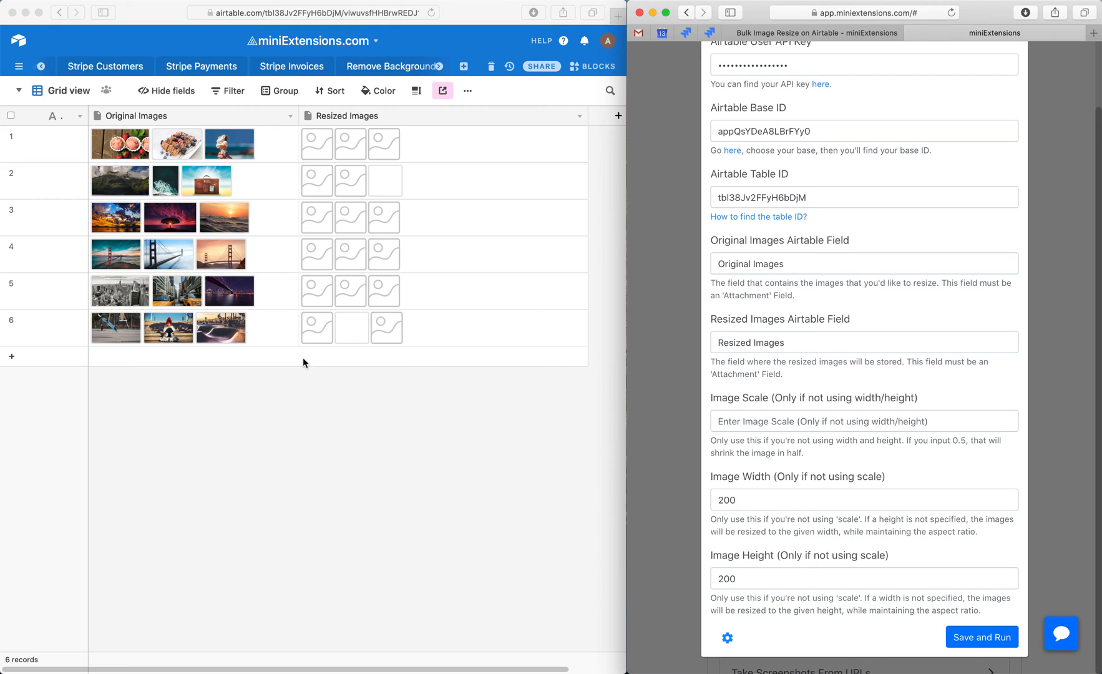
{"action": "left_click", "coordinate": [983, 637]}
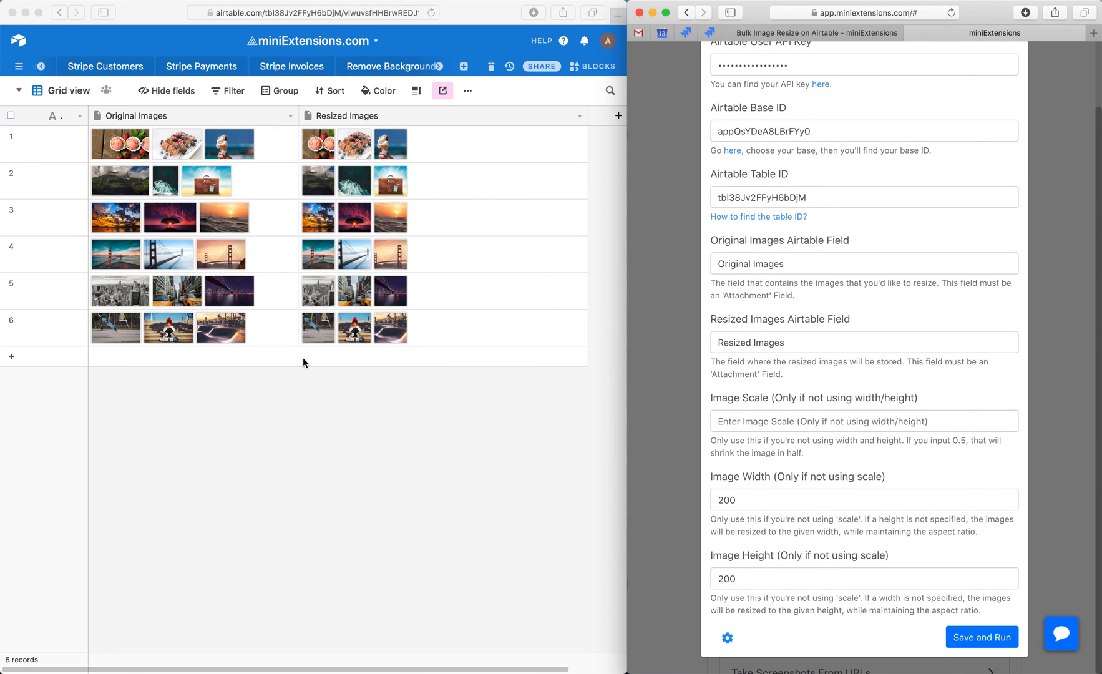
{"action": "mouse_move", "coordinate": [287, 201]}
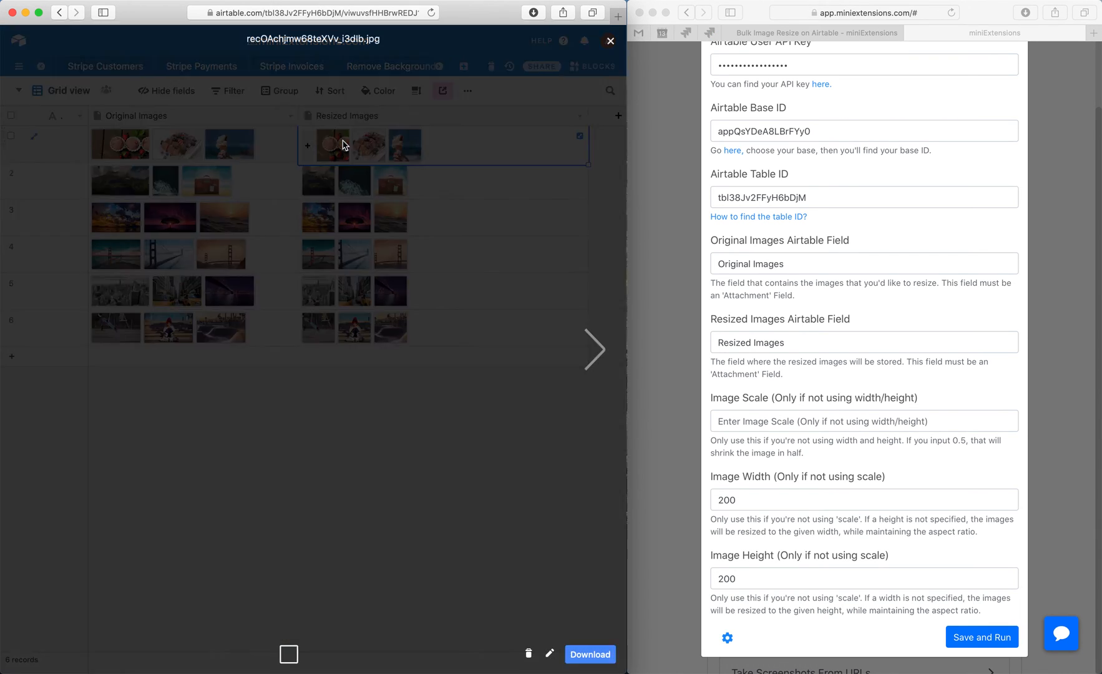
{"action": "left_click", "coordinate": [609, 40]}
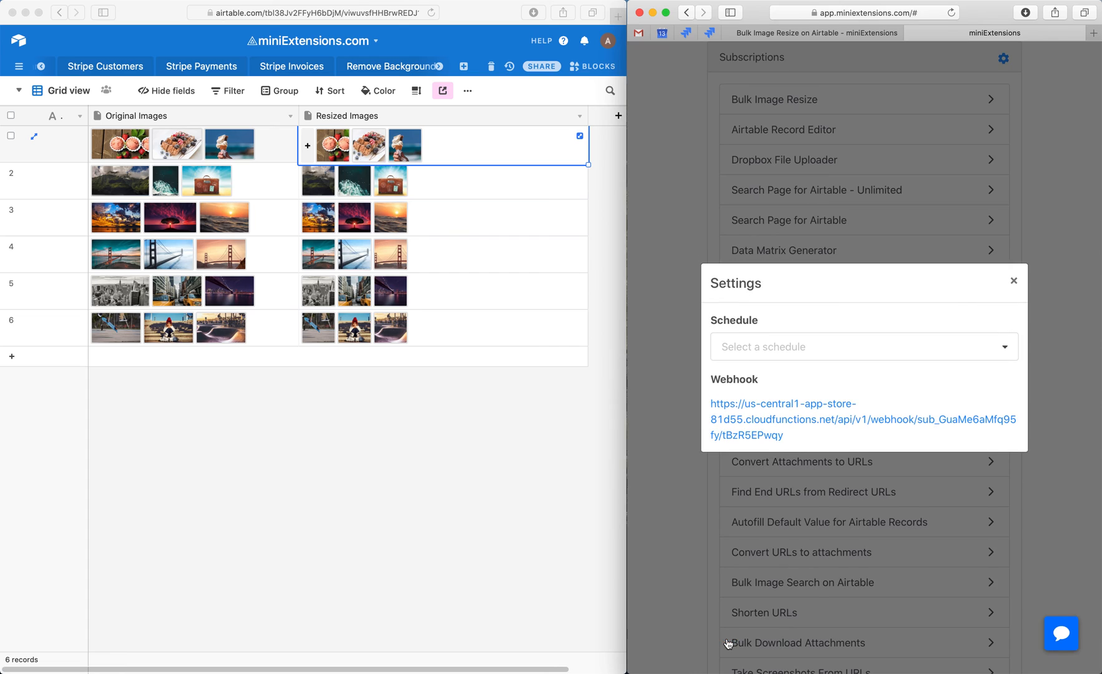
Step: Bring up the Schedule options for the resize in the extension settings
{"action": "left_click", "coordinate": [864, 347]}
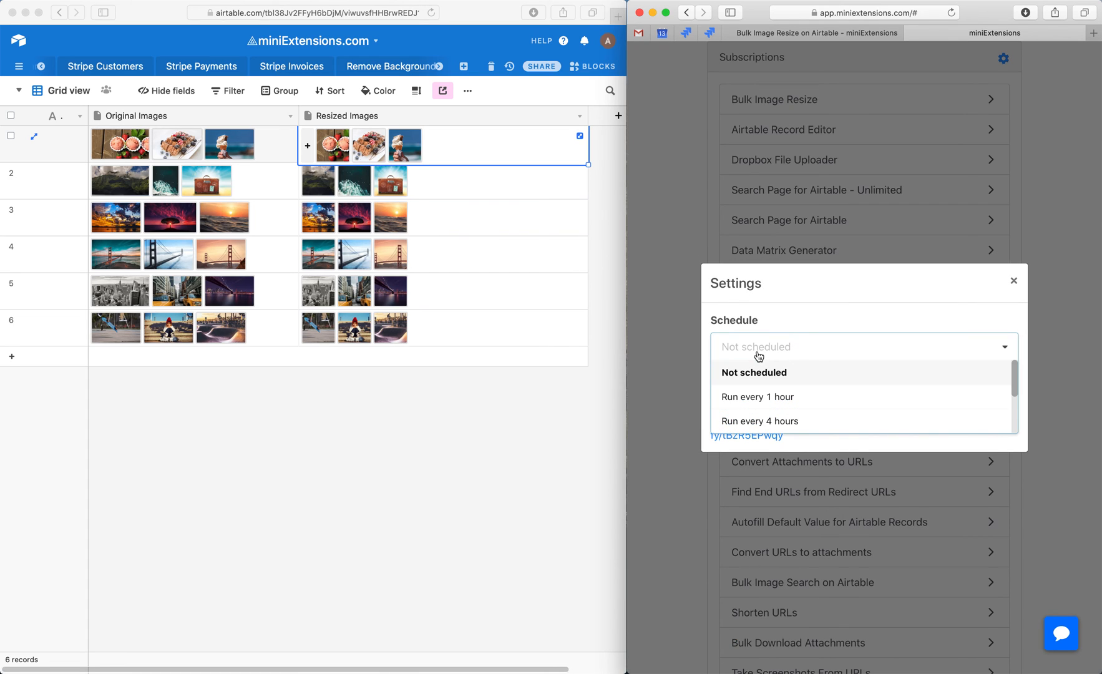